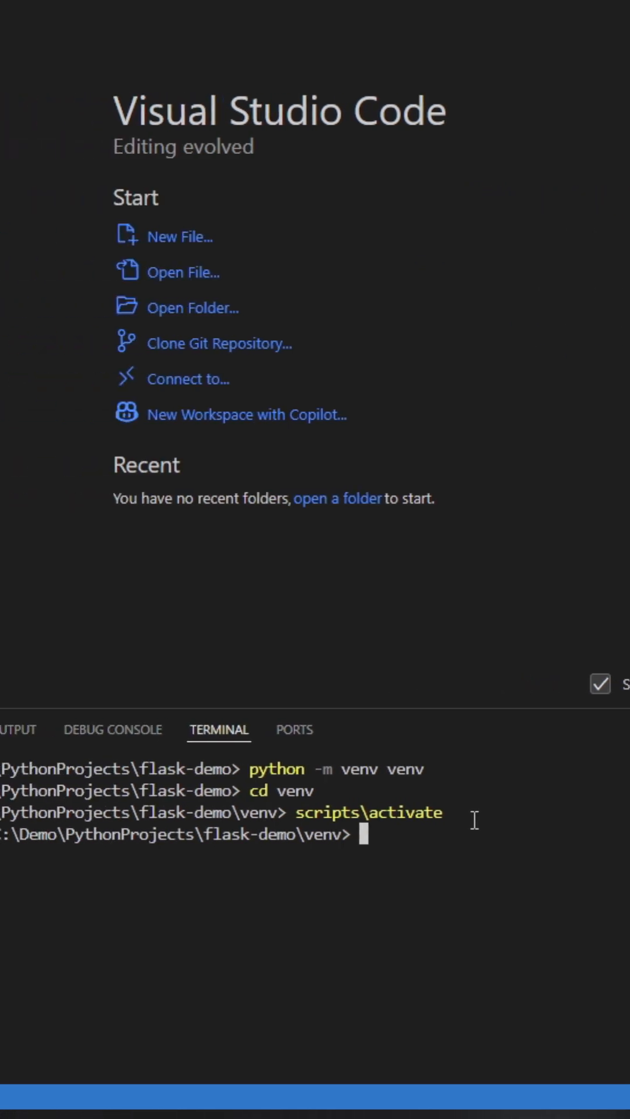
type("pip install")
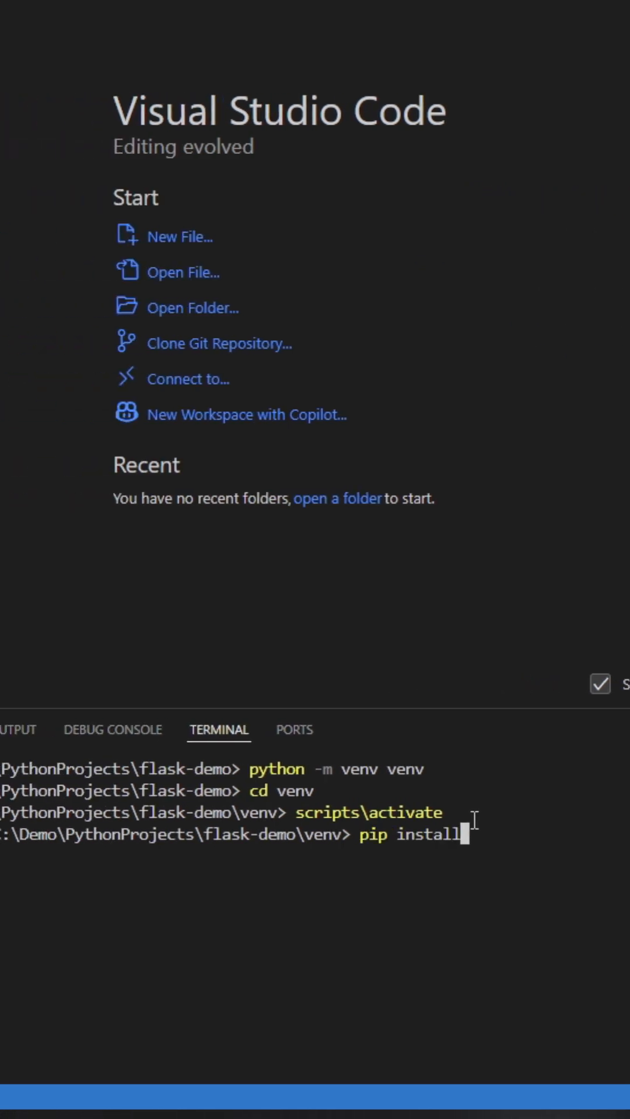
type("flask")
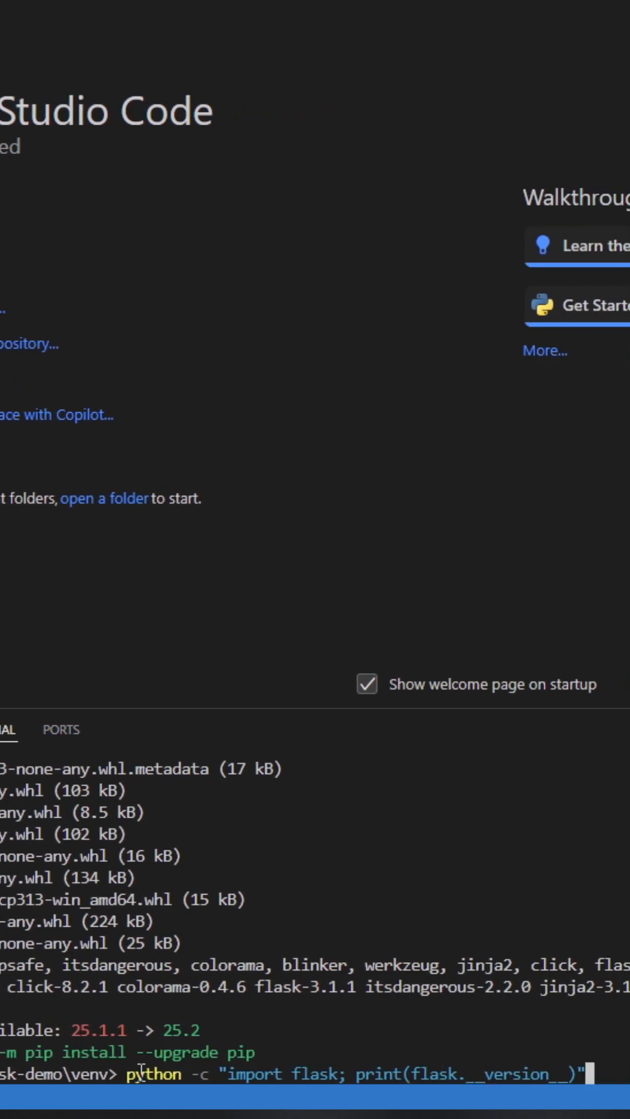
mouse_move(562, 1057)
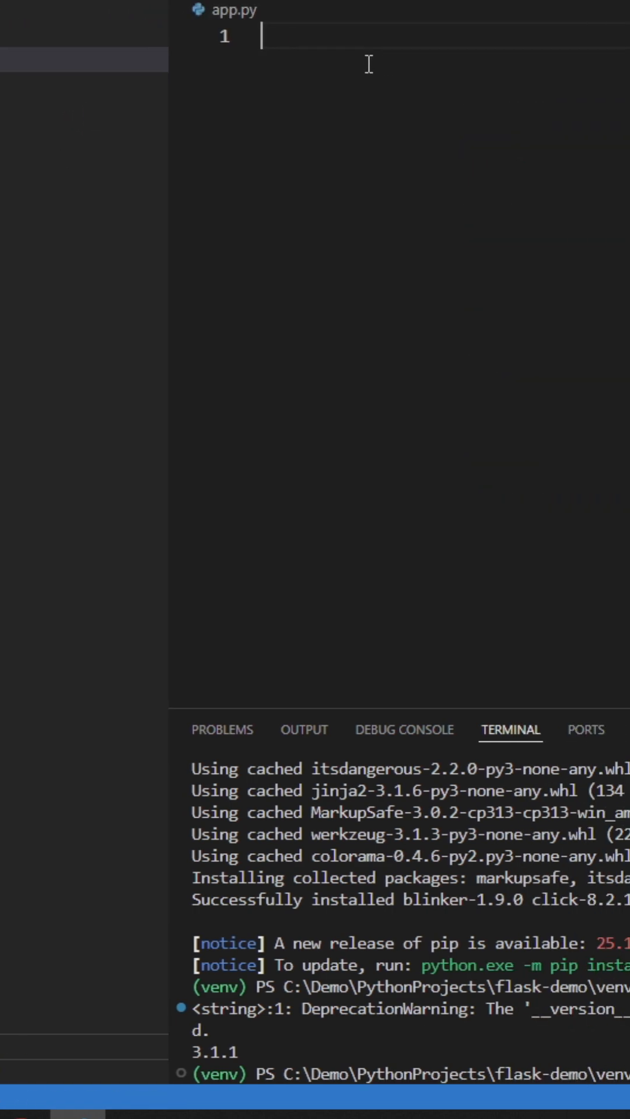
type("from")
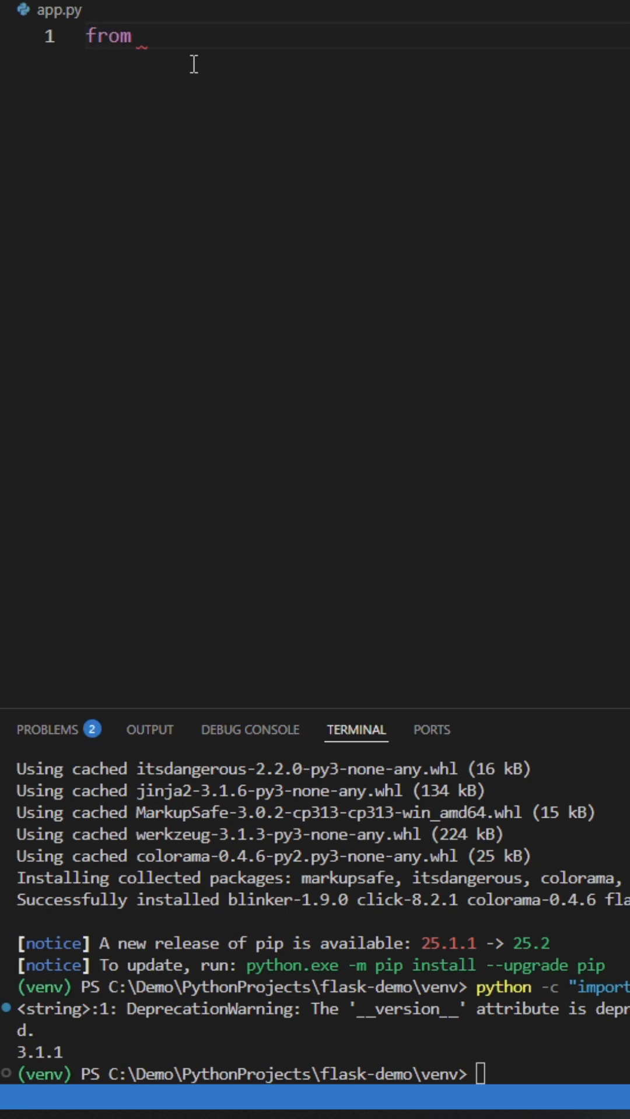
type("flask import")
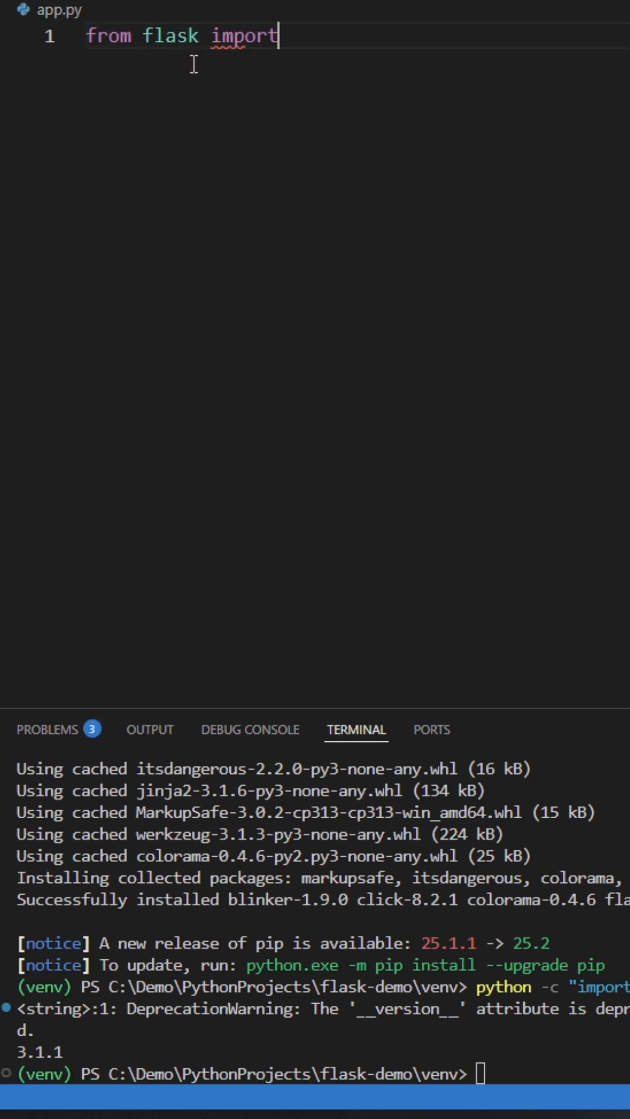
type("Flask")
type("app =")
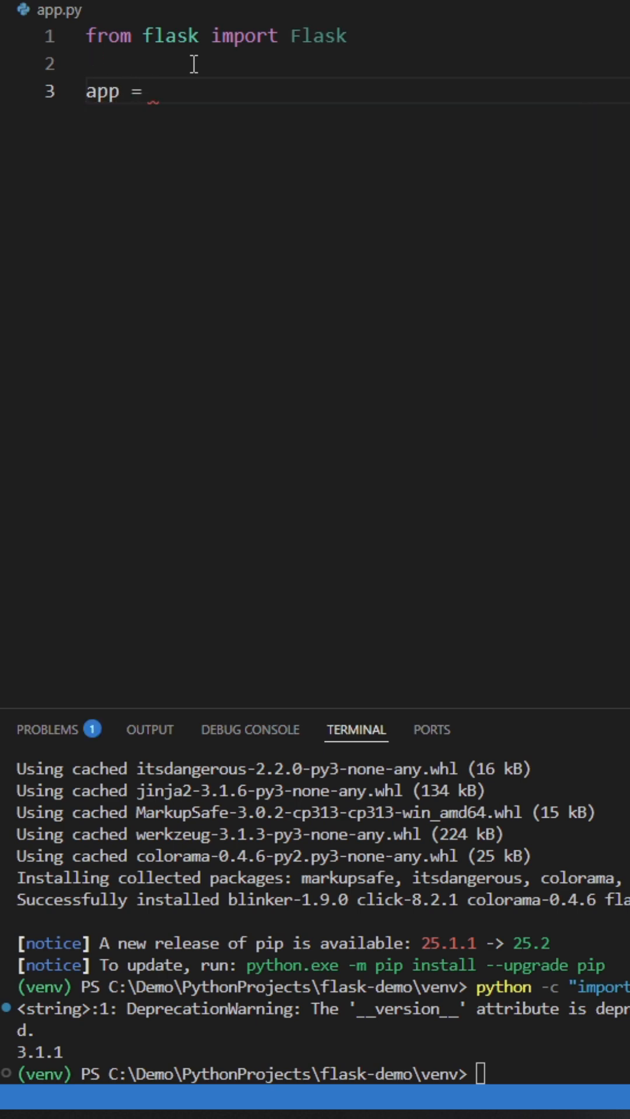
type("Flask(__name__)")
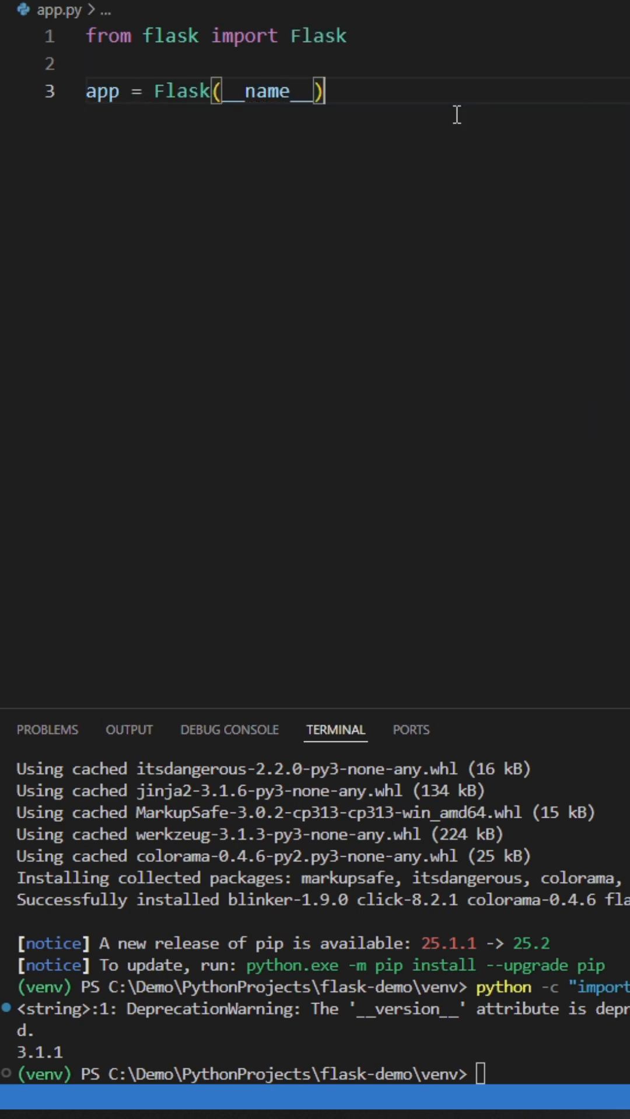
type("@app")
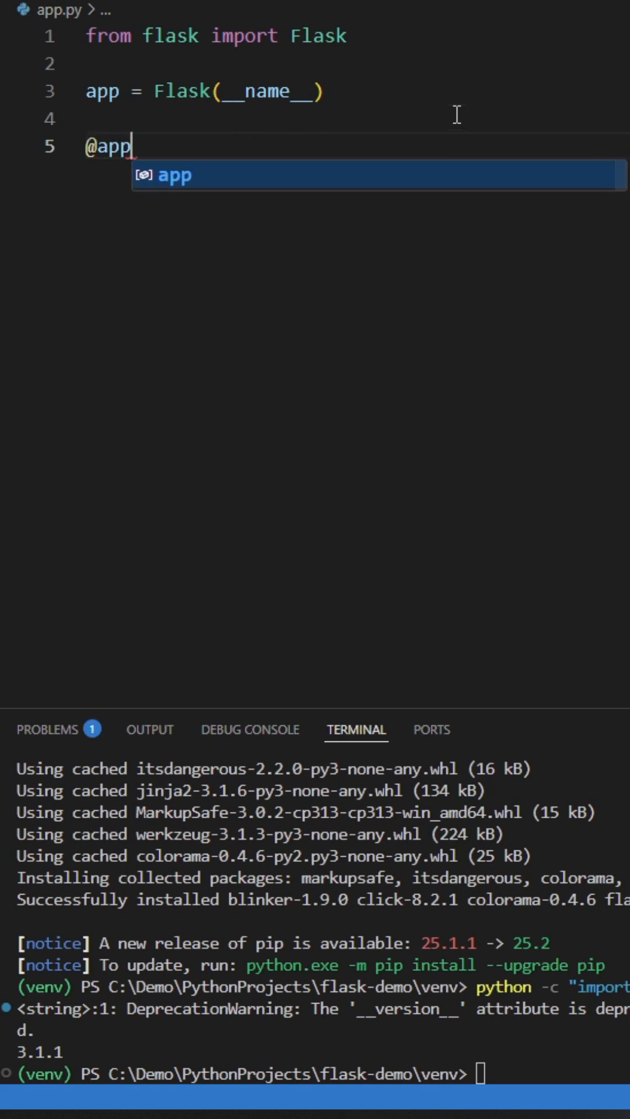
type(".route(\"/\")")
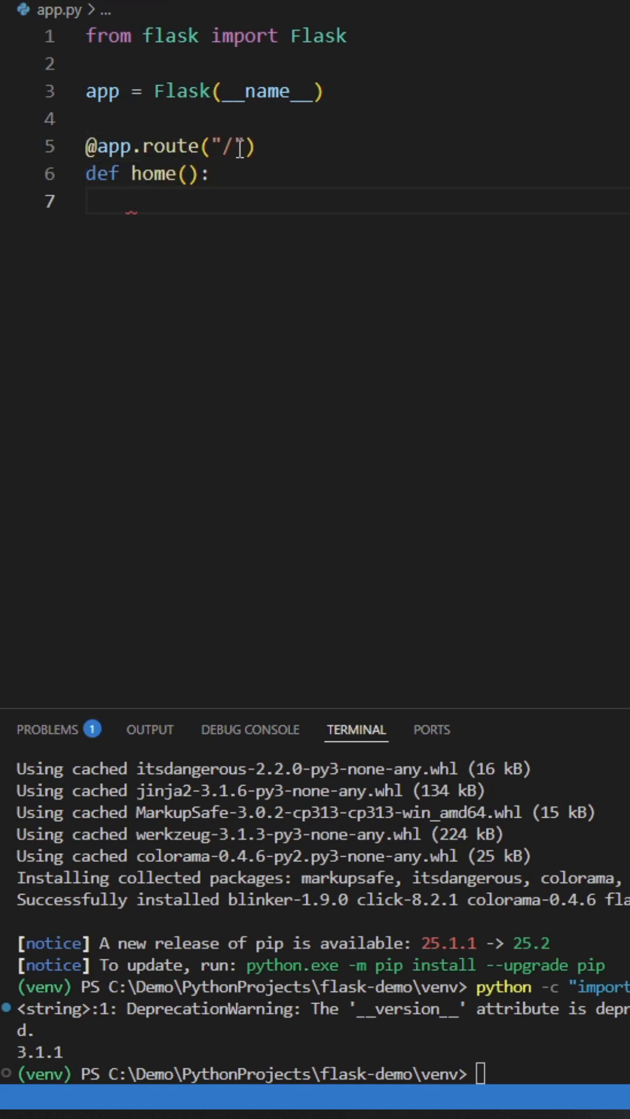
type("return \"Hel\"")
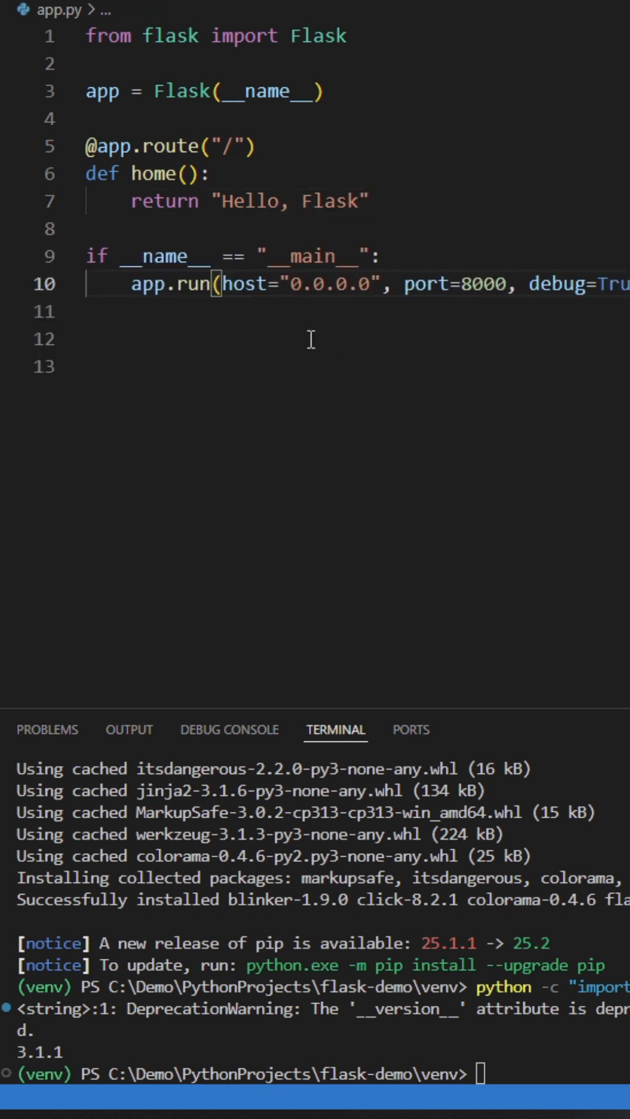
mouse_move(275, 255)
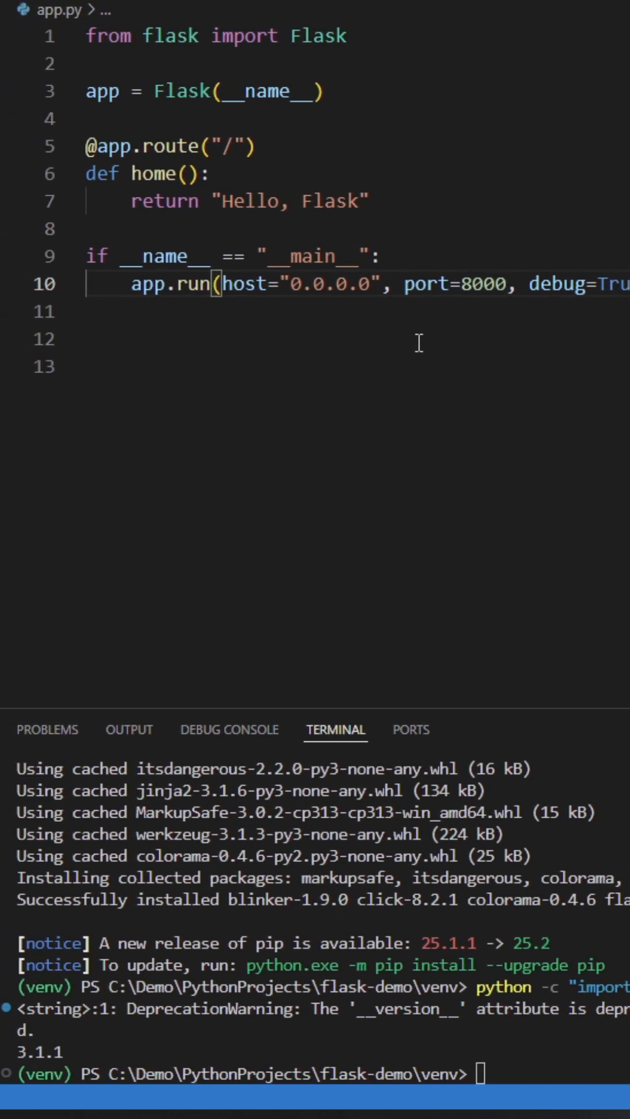
mouse_move(507, 1070)
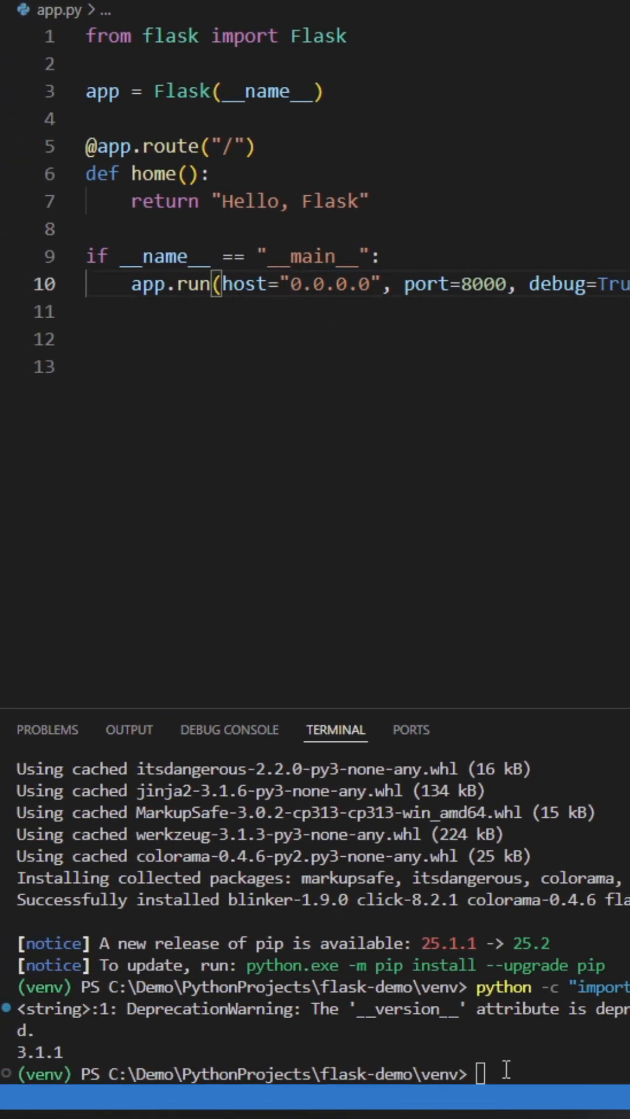